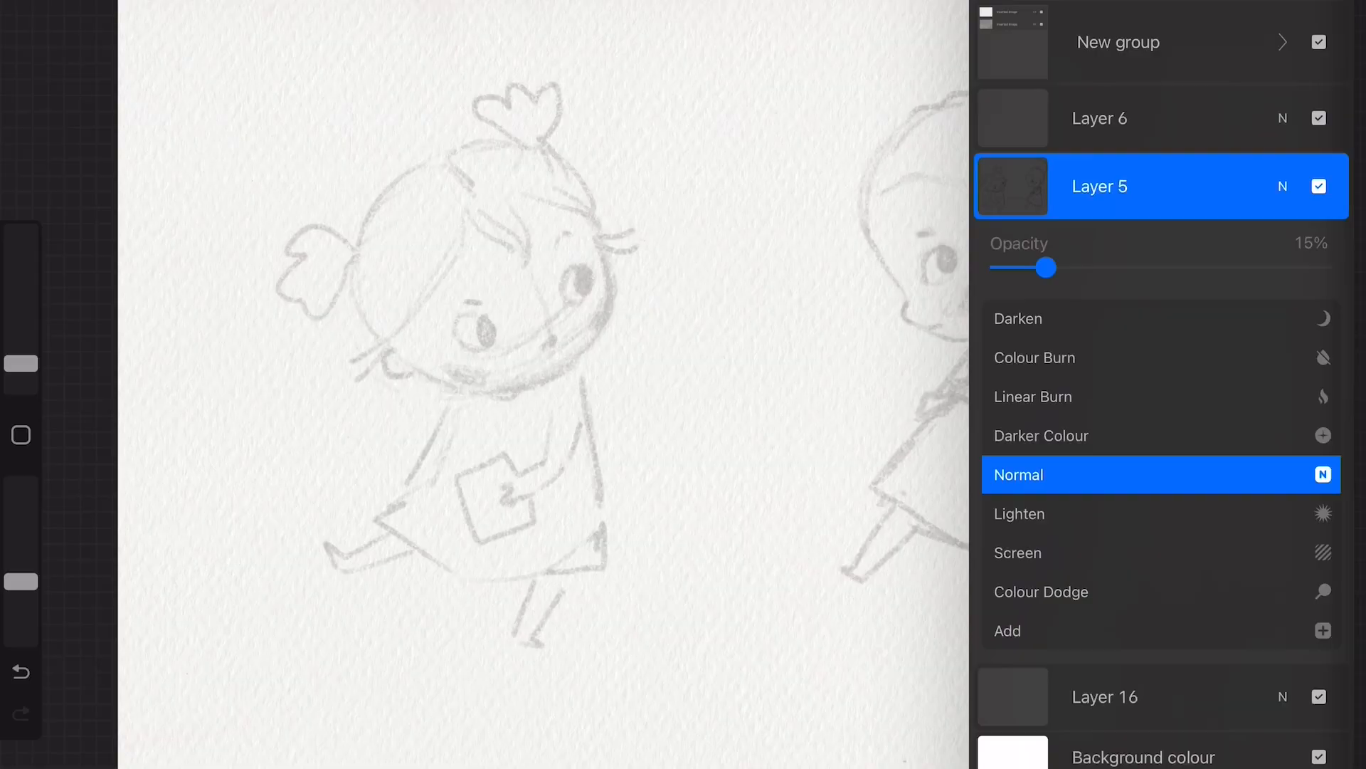
Lower the rough sketch layer (Layer 5) to 15% opacity so it fades beneath the tracing
{"action": "left_click_drag", "start_coordinate": [1046, 268], "coordinate": [1019, 267]}
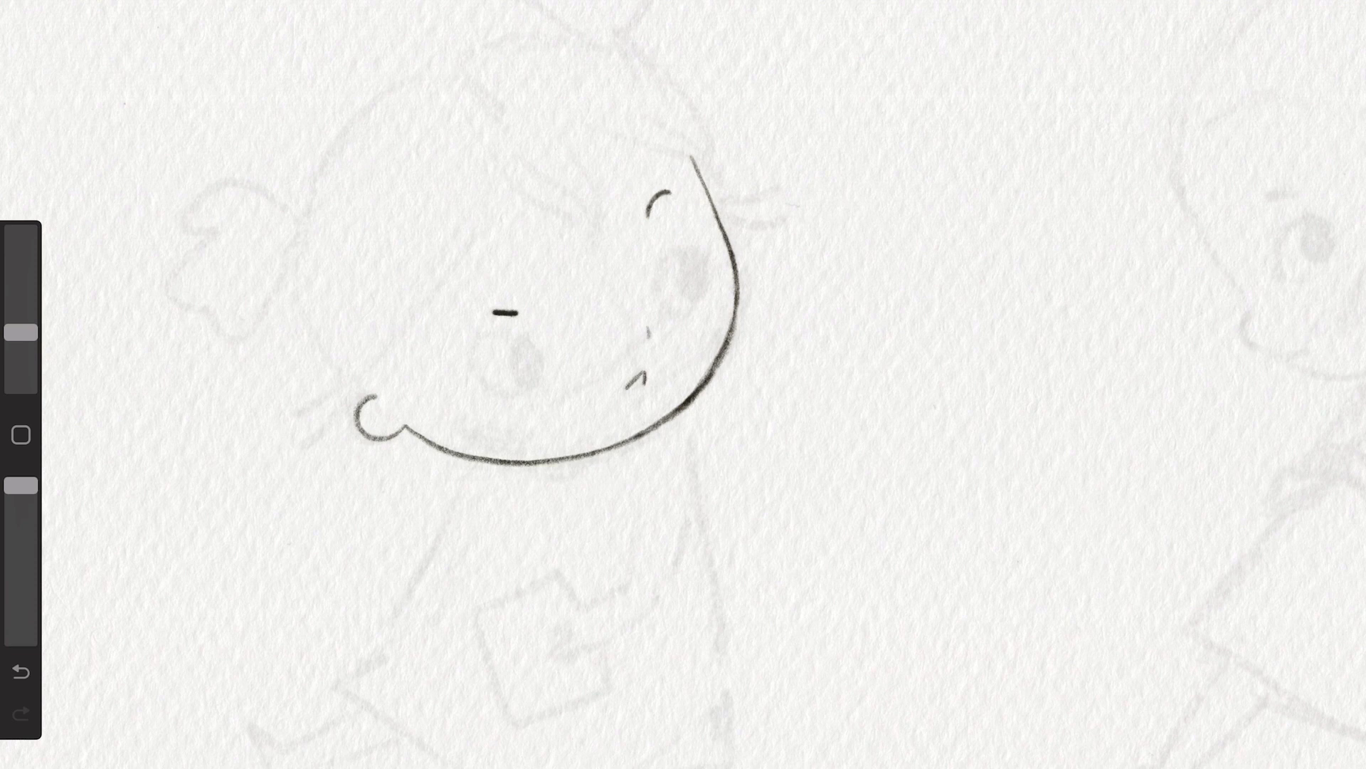
Draw both shaded eyes with dark pencil pupils, one by the cheek curve and one near the ear
{"action": "left_click_drag", "start_coordinate": [689, 253], "coordinate": [680, 288]}
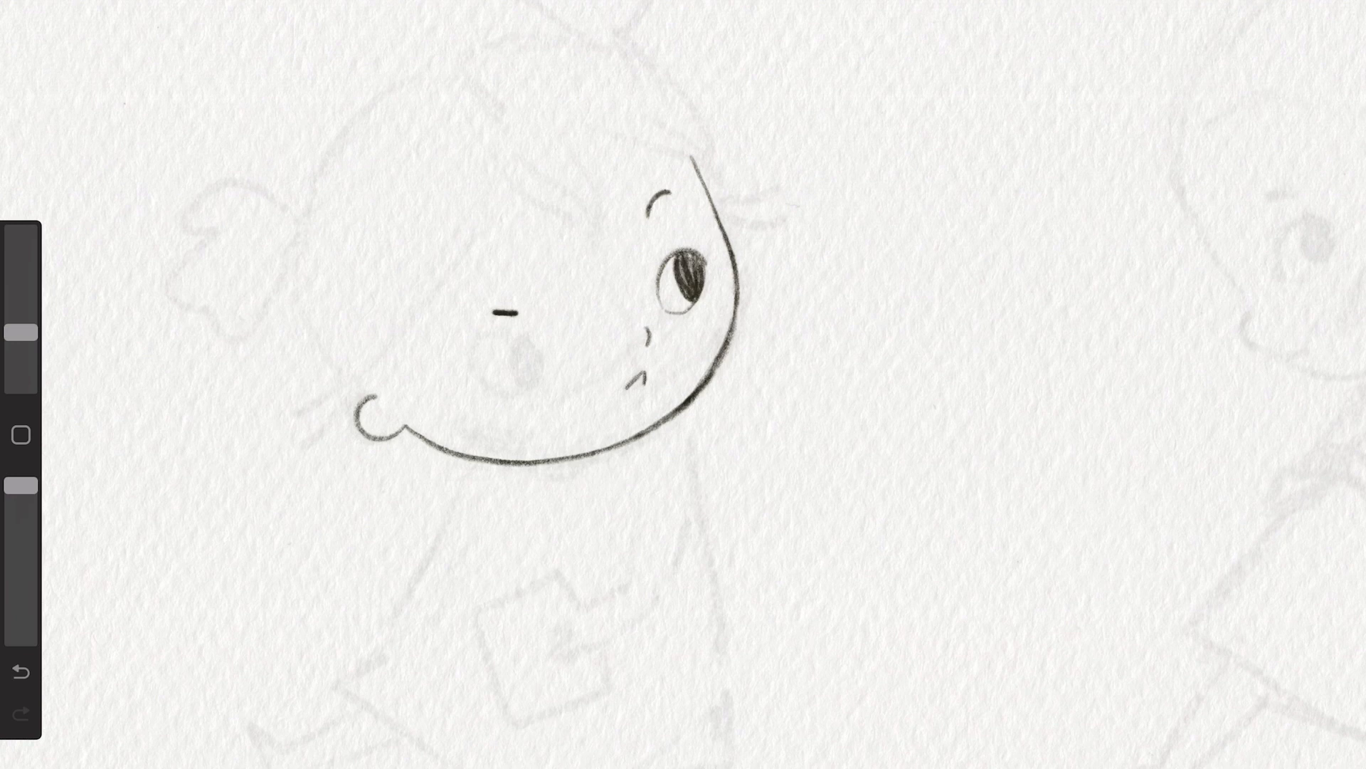
{"action": "left_click_drag", "start_coordinate": [471, 340], "coordinate": [531, 365]}
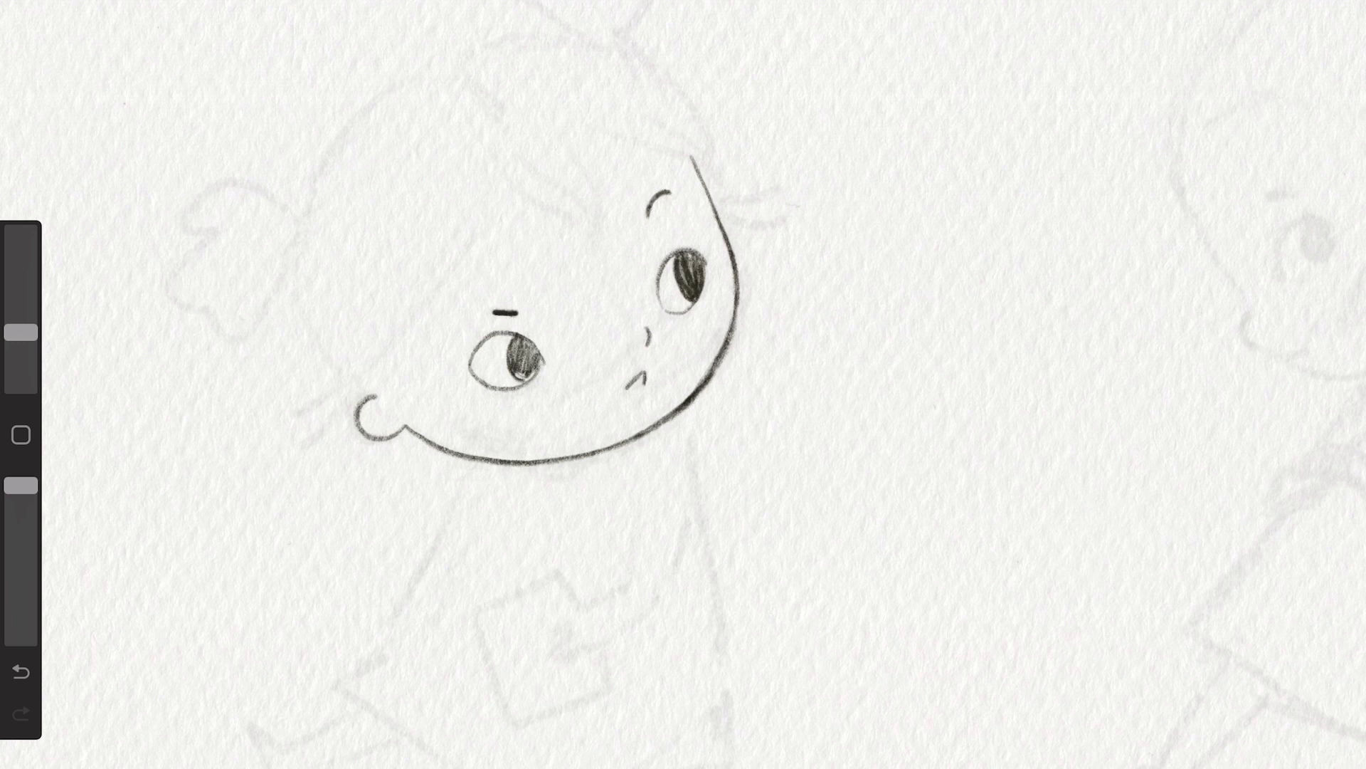